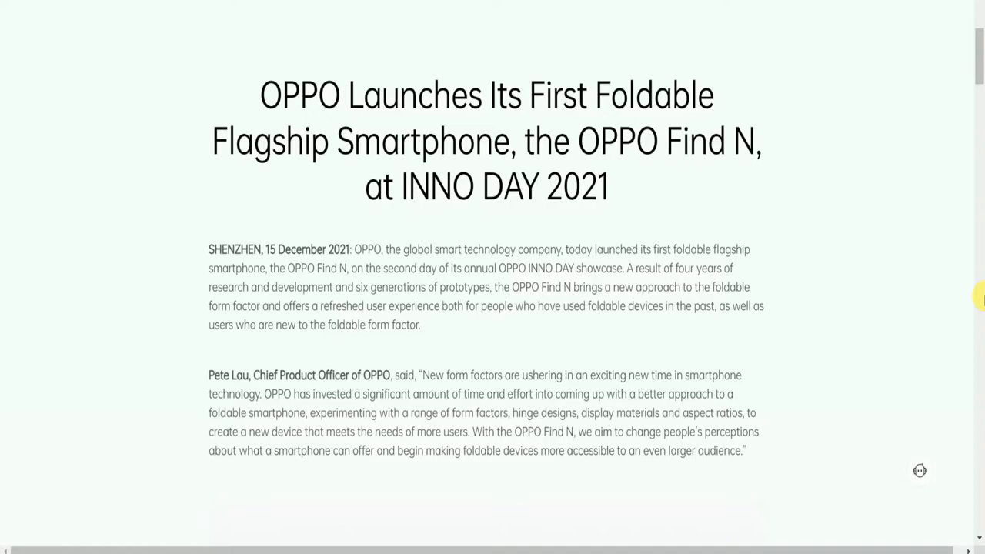
{"action": "mouse_move", "coordinate": [960, 330]}
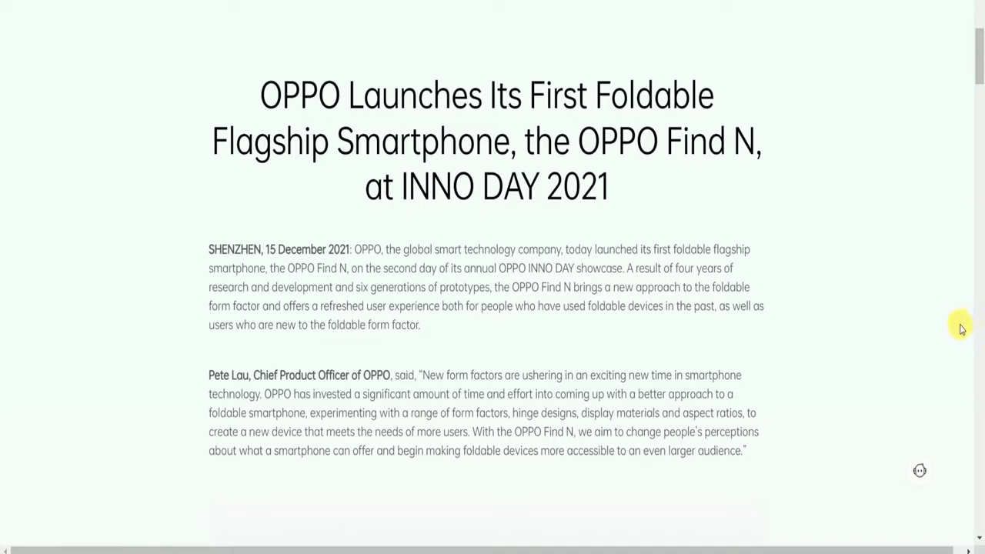
{"action": "mouse_move", "coordinate": [960, 331]}
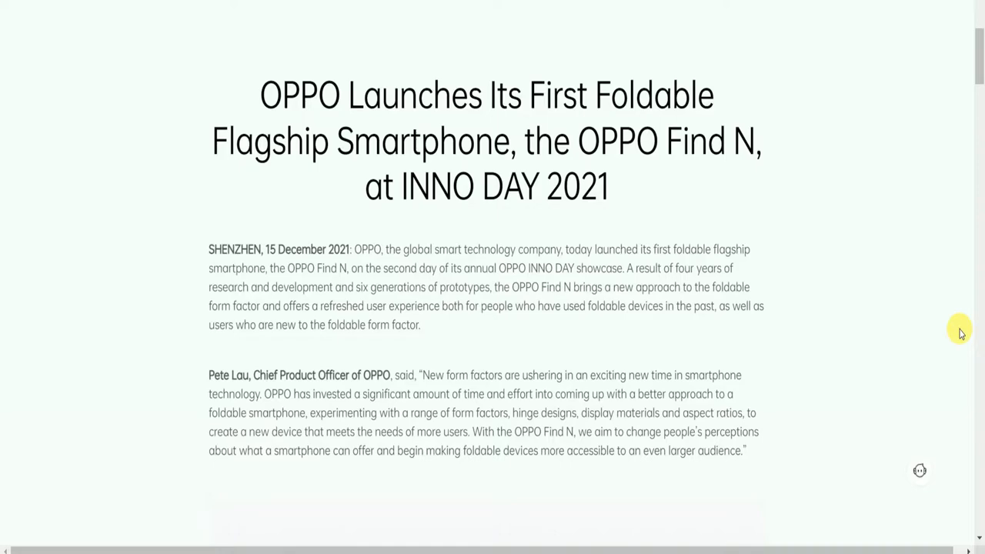
{"action": "mouse_move", "coordinate": [960, 329]}
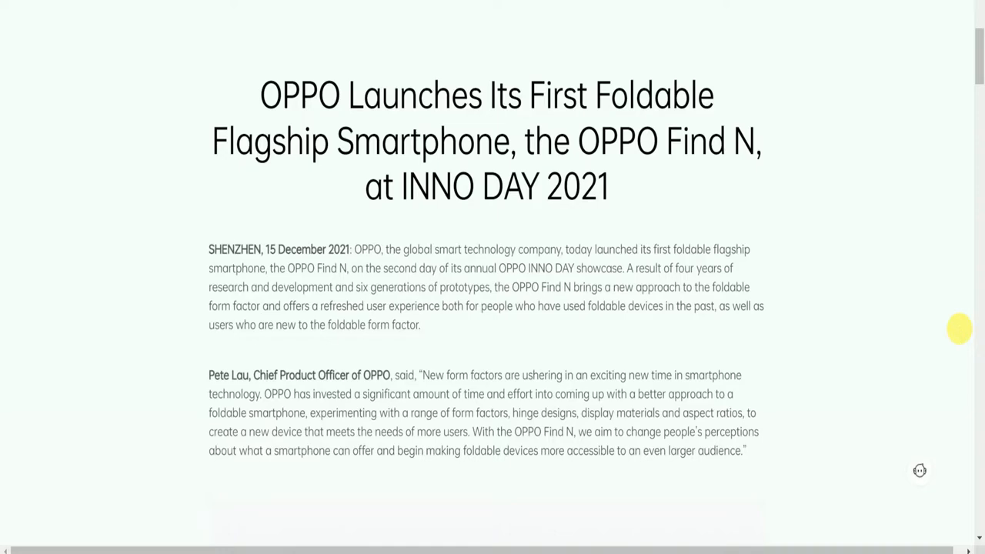
{"action": "mouse_move", "coordinate": [961, 333]}
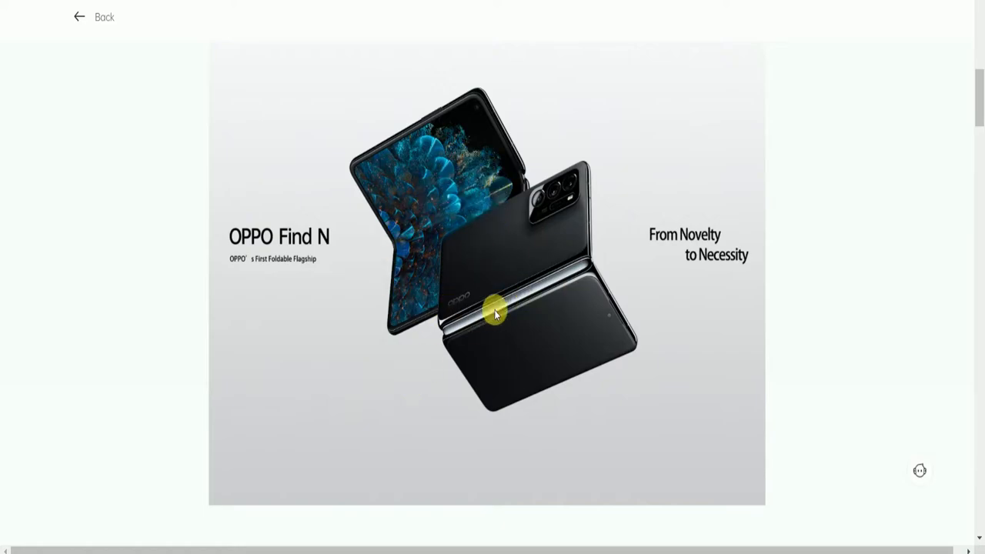
{"action": "mouse_move", "coordinate": [573, 292]}
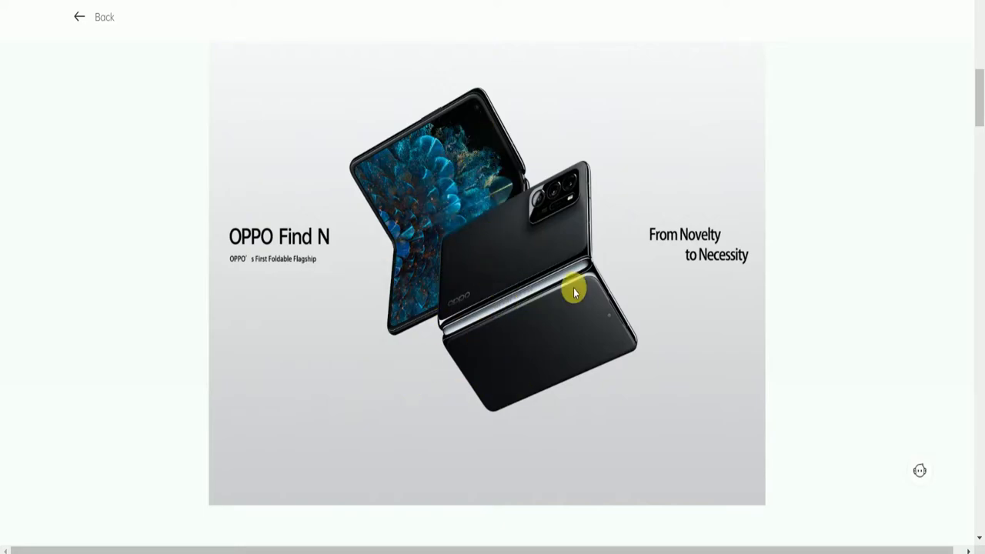
{"action": "mouse_move", "coordinate": [547, 305]}
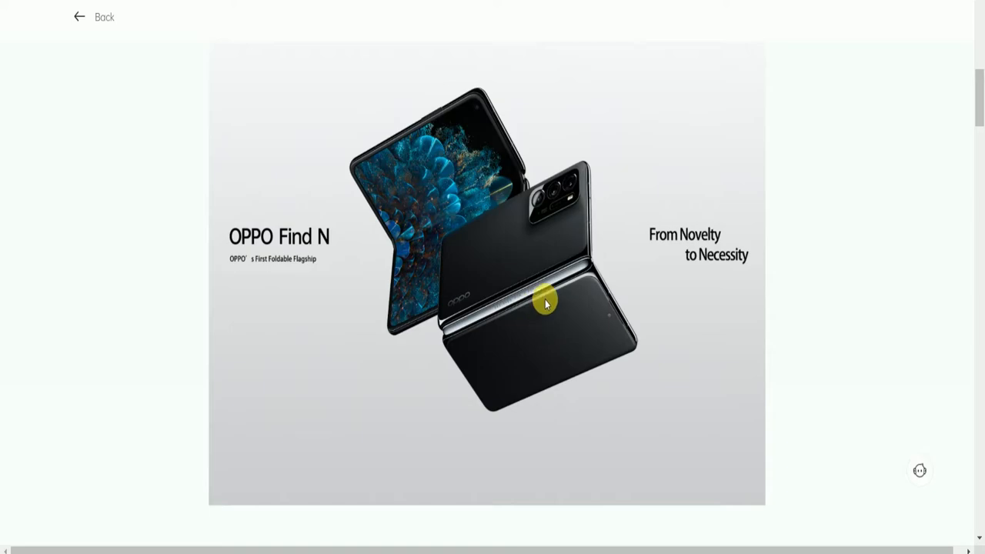
{"action": "mouse_move", "coordinate": [551, 222]}
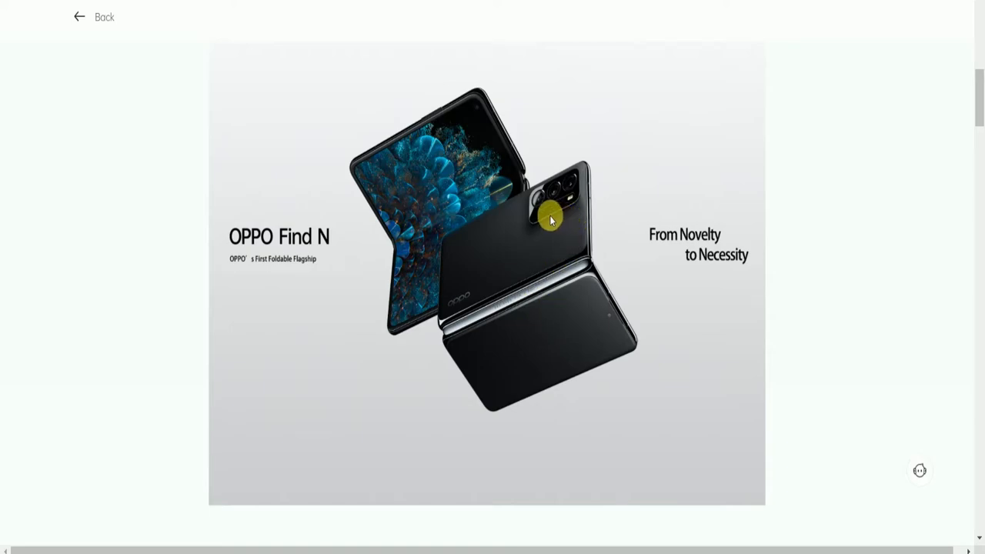
{"action": "mouse_move", "coordinate": [859, 283]}
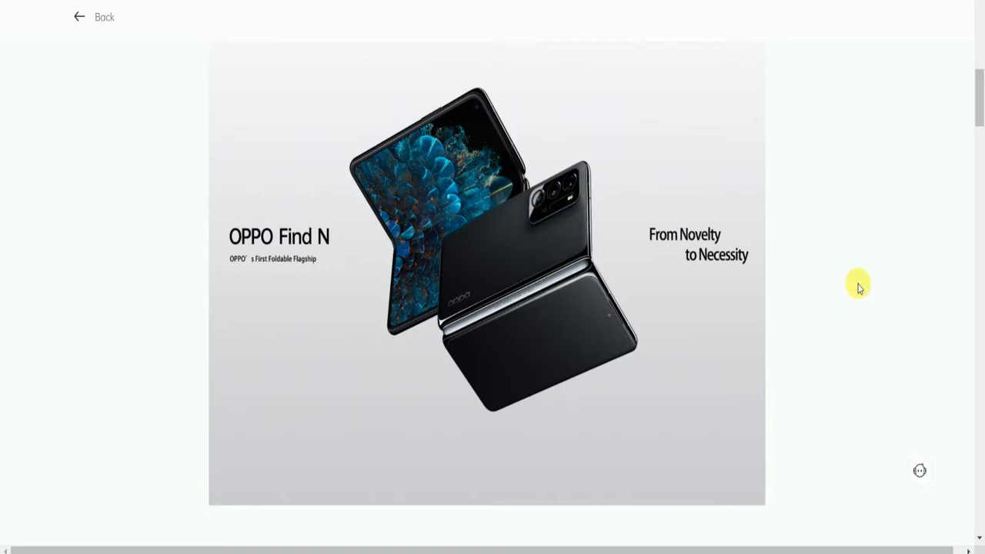
{"action": "scroll", "scroll_direction": "down", "scroll_amount": 3}
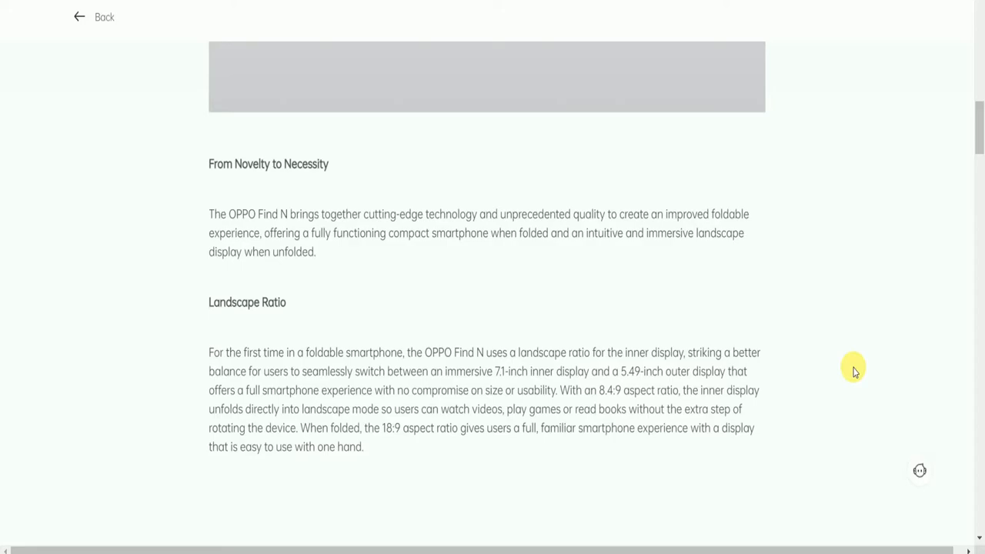
{"action": "scroll", "scroll_direction": "down", "scroll_amount": 3}
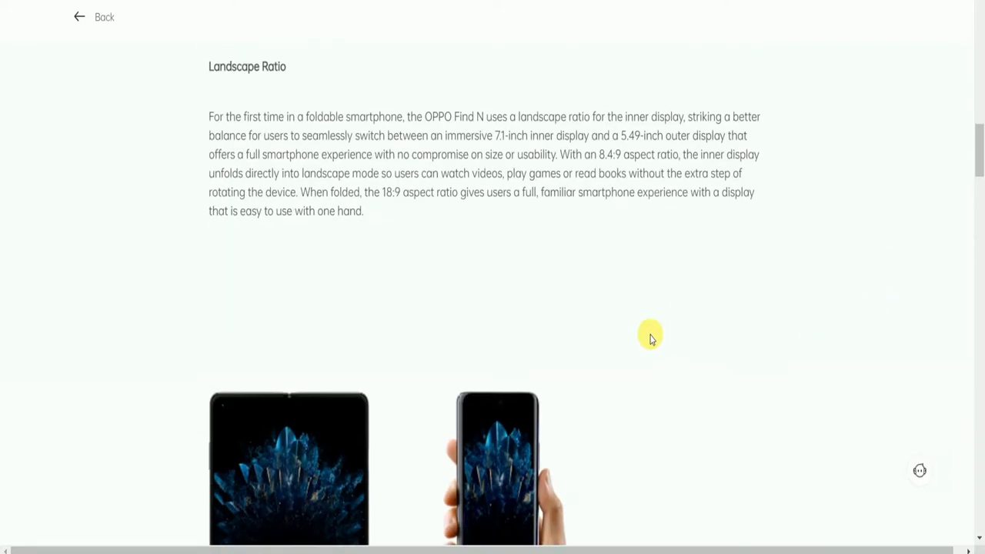
{"action": "scroll", "scroll_direction": "down", "scroll_amount": 3}
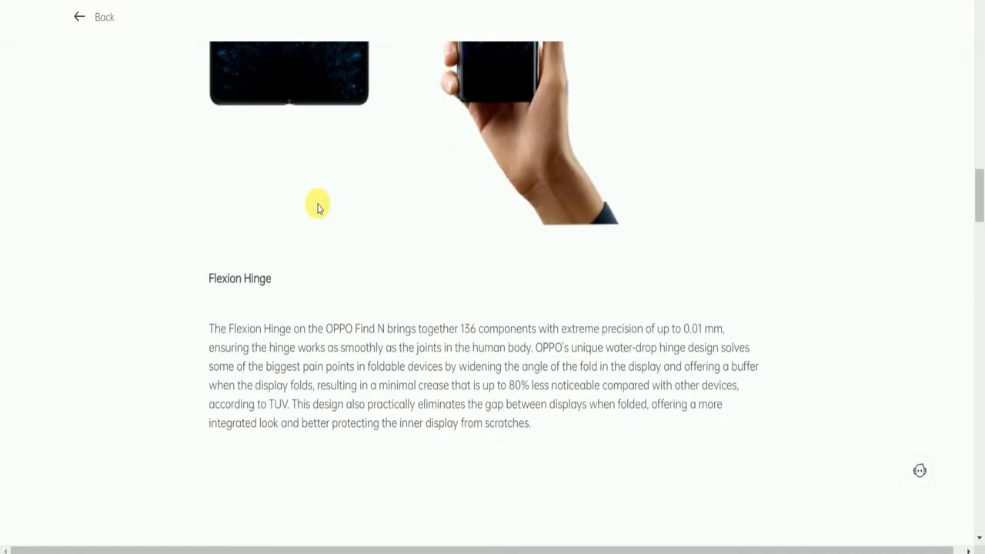
{"action": "scroll", "scroll_direction": "down", "scroll_amount": 3}
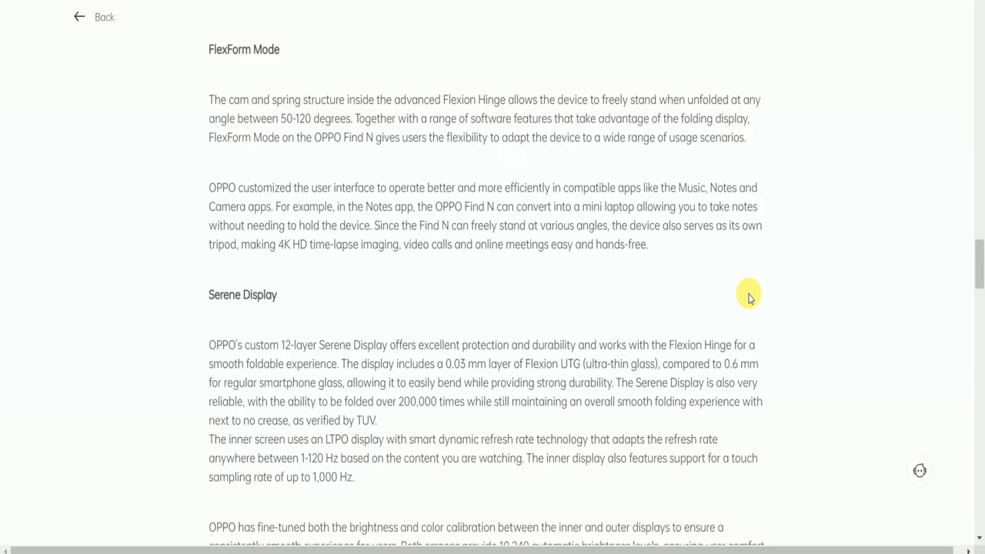
{"action": "scroll", "scroll_direction": "down", "scroll_amount": 3}
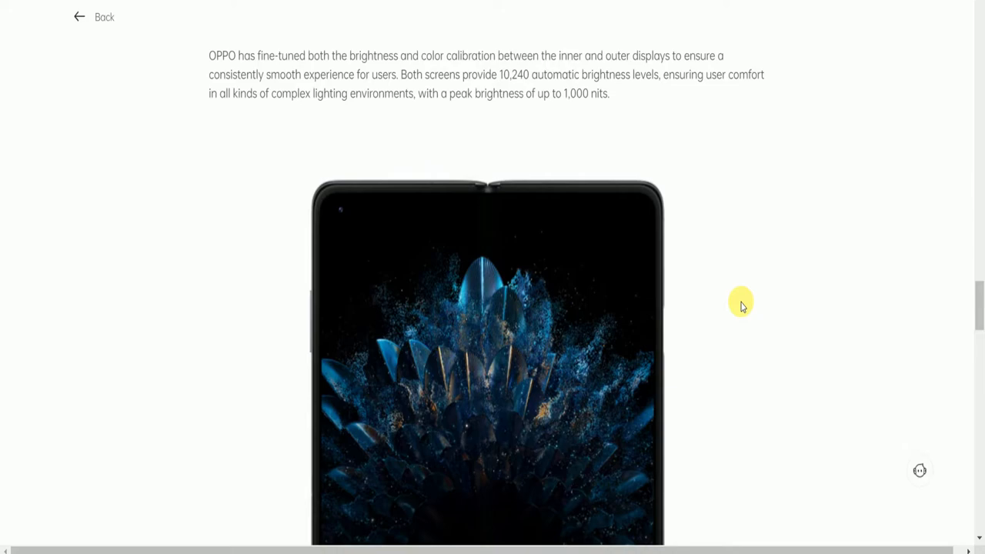
{"action": "scroll", "scroll_direction": "down", "scroll_amount": 3}
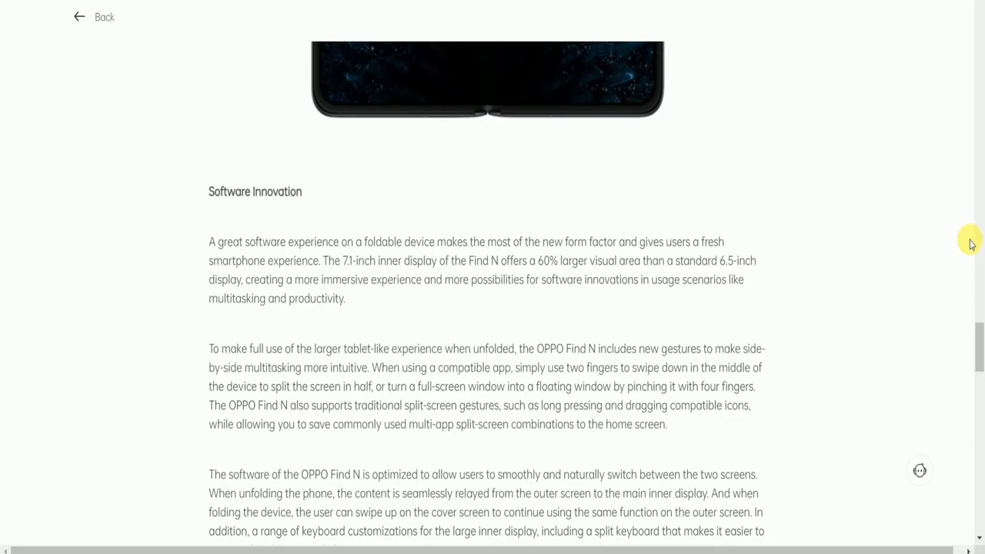
{"action": "scroll", "scroll_direction": "down", "scroll_amount": 3}
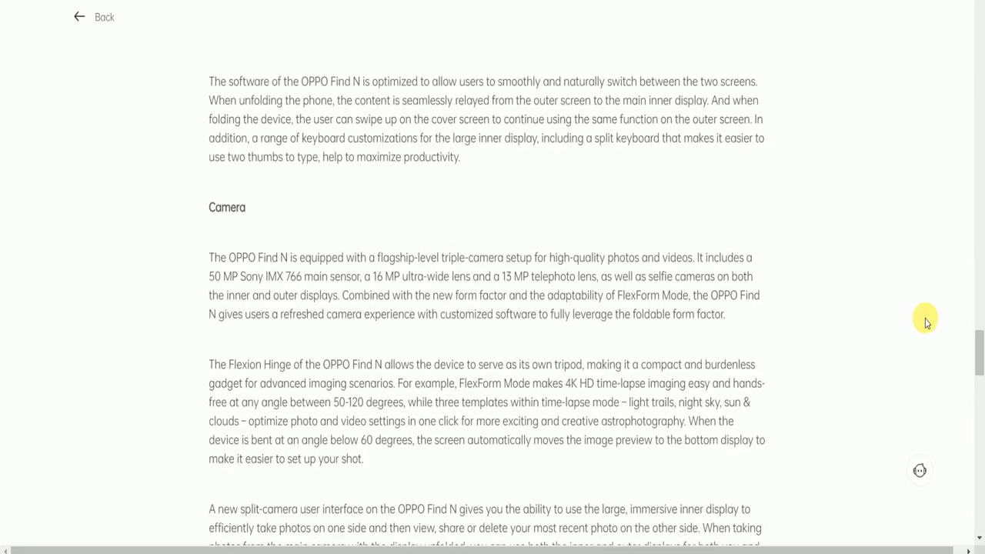
{"action": "scroll", "scroll_direction": "down", "scroll_amount": 3}
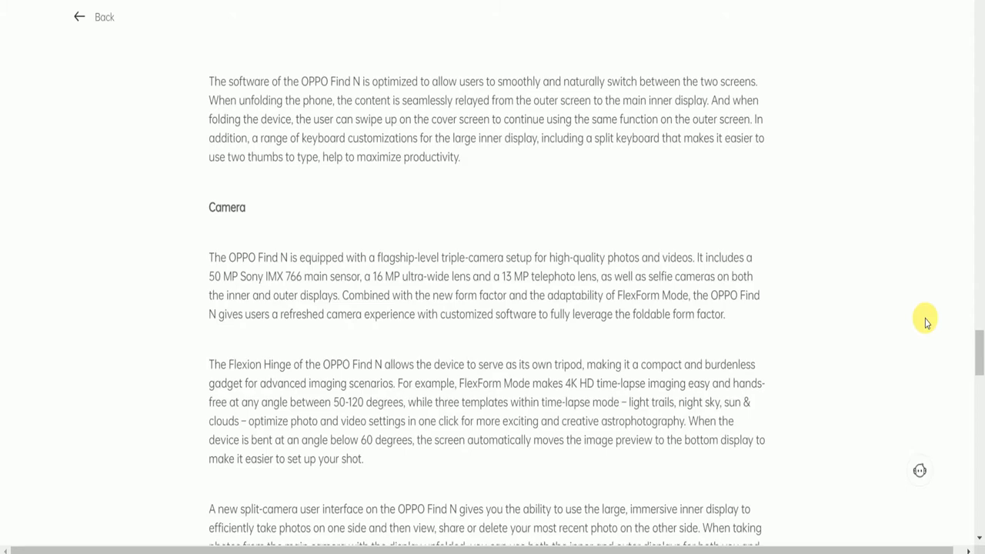
{"action": "mouse_move", "coordinate": [906, 359]}
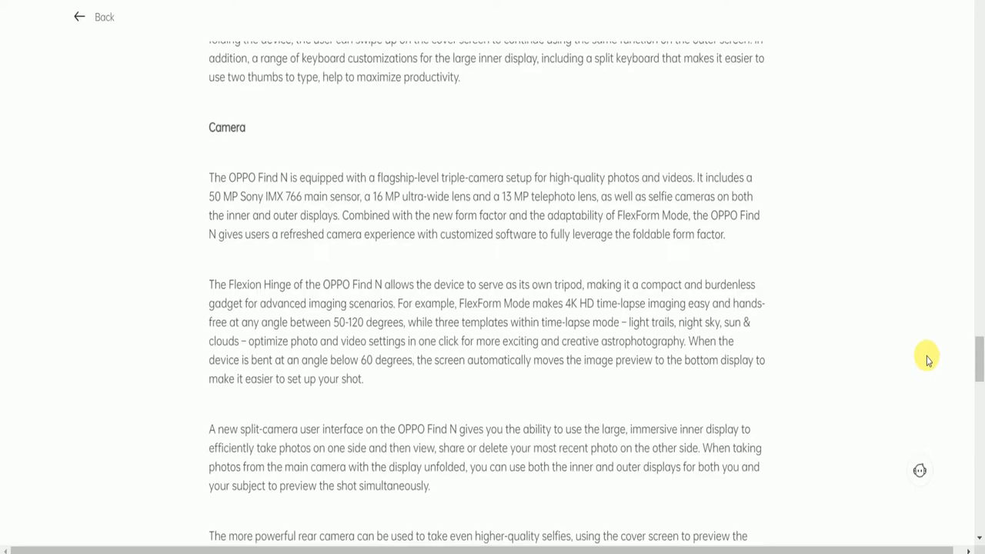
{"action": "scroll", "scroll_direction": "down", "scroll_amount": 3}
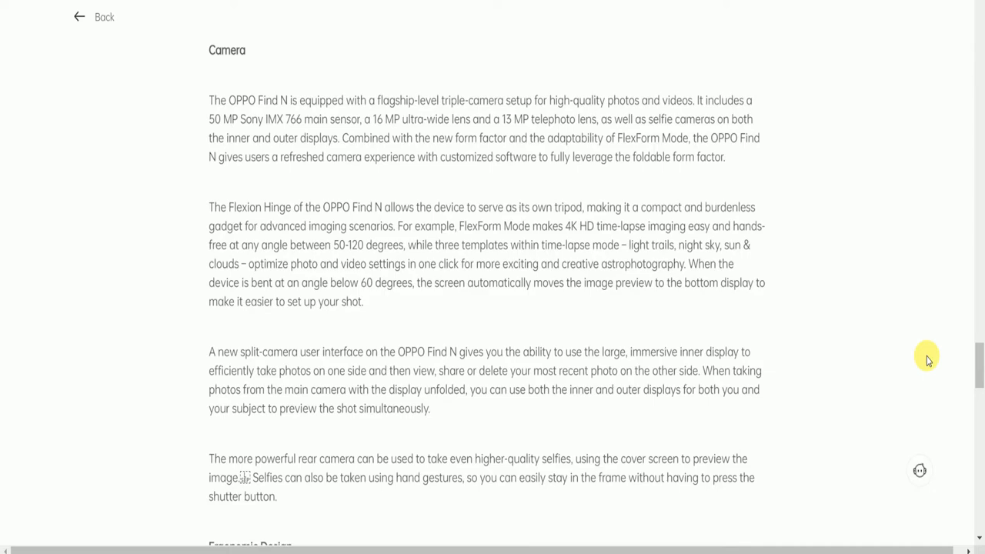
{"action": "scroll", "scroll_direction": "down", "scroll_amount": 3}
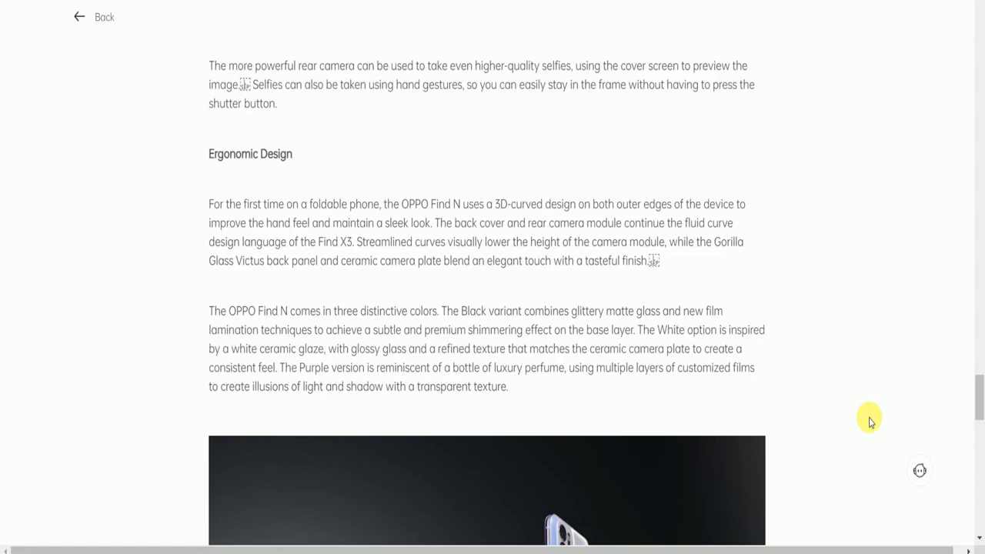
{"action": "mouse_move", "coordinate": [982, 317]}
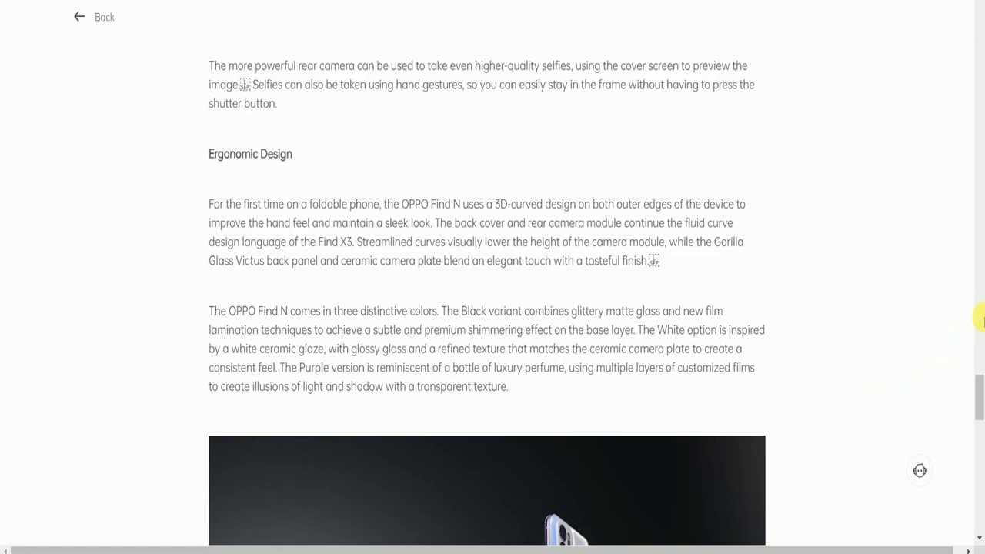
{"action": "scroll", "scroll_direction": "down", "scroll_amount": 3}
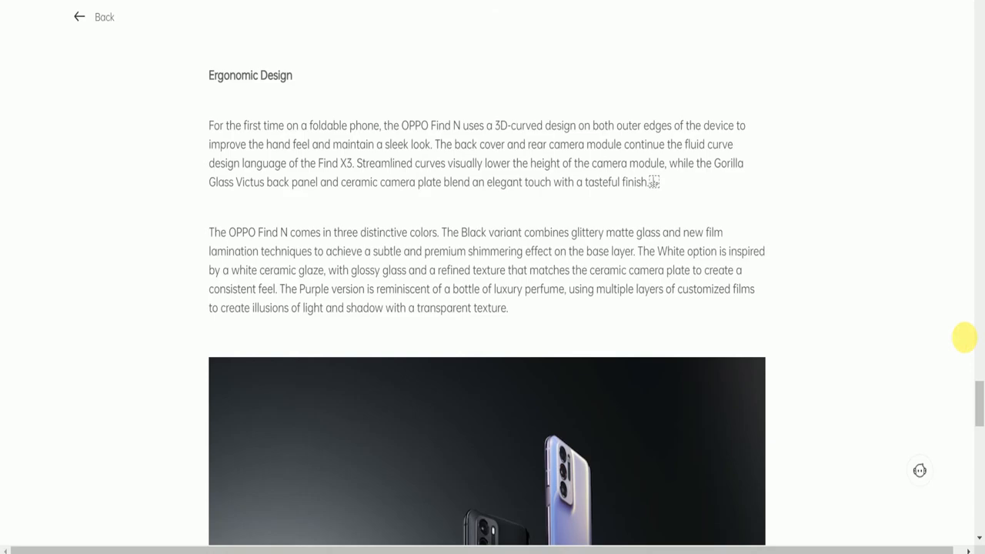
{"action": "mouse_move", "coordinate": [967, 343]}
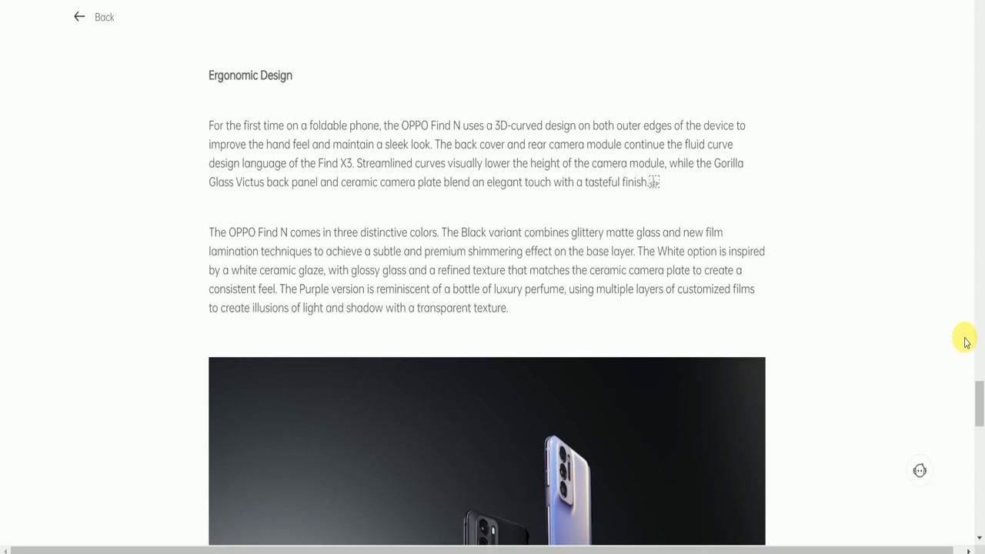
{"action": "scroll", "scroll_direction": "down", "scroll_amount": 3}
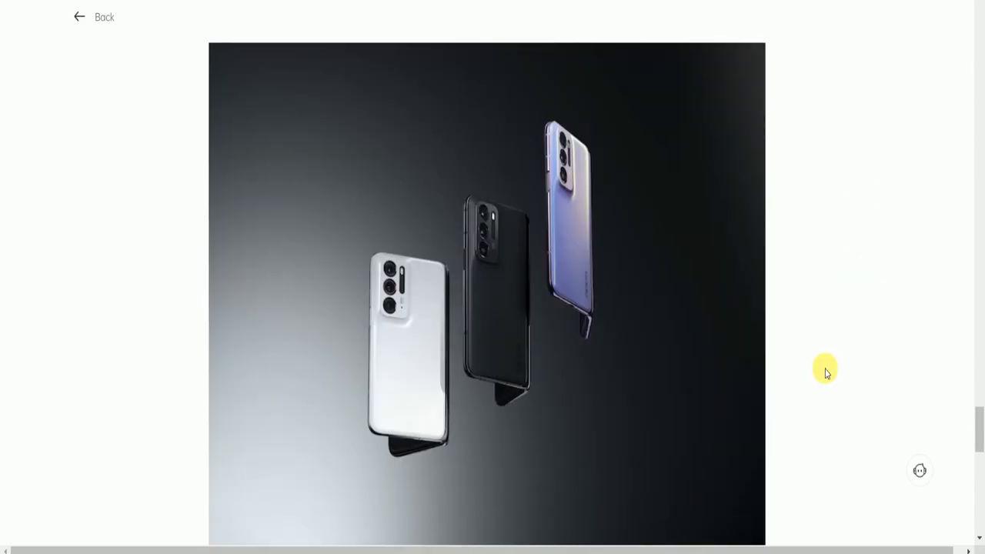
{"action": "mouse_move", "coordinate": [397, 500]}
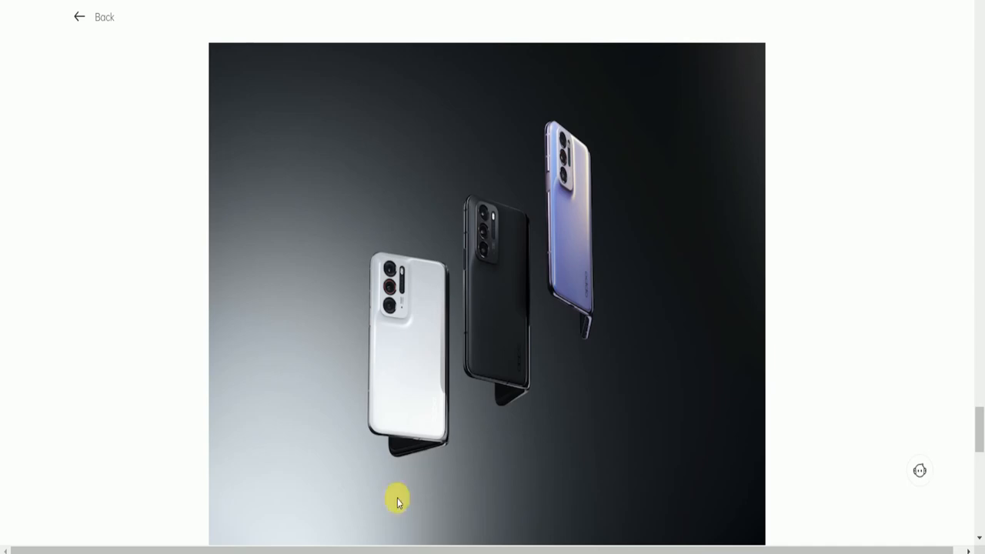
{"action": "scroll", "scroll_direction": "down", "scroll_amount": 3}
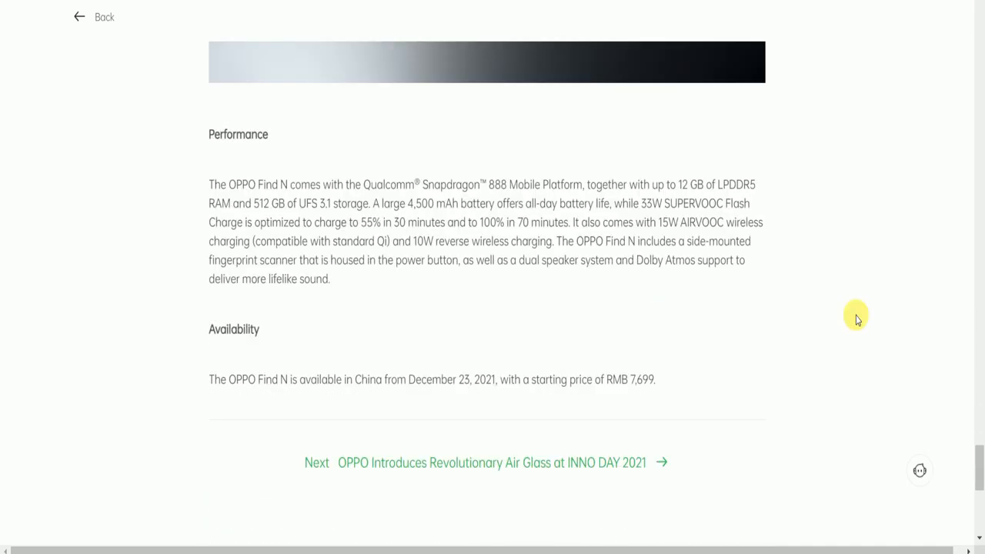